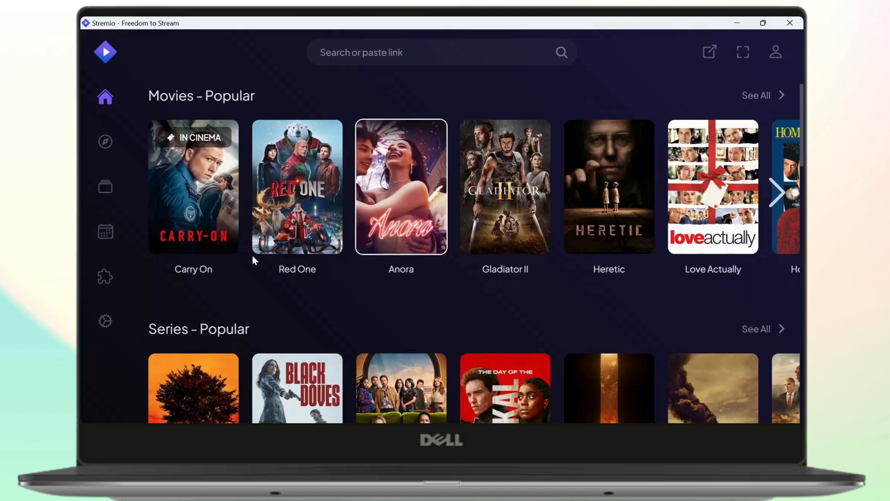
{"action": "mouse_move", "coordinate": [136, 269]}
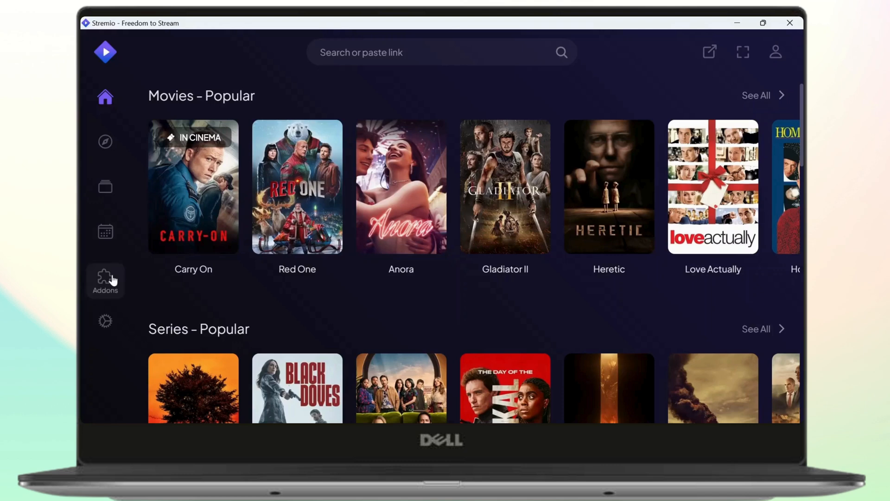
{"action": "mouse_move", "coordinate": [105, 145]}
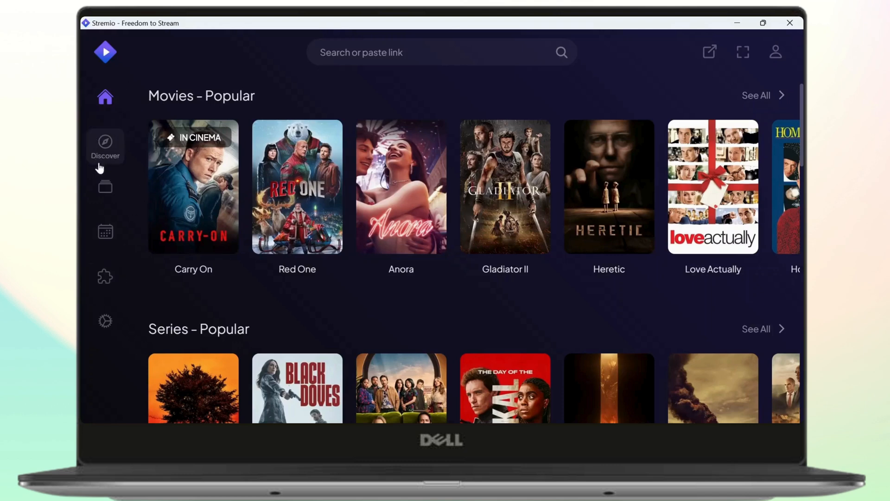
{"action": "mouse_move", "coordinate": [105, 282]}
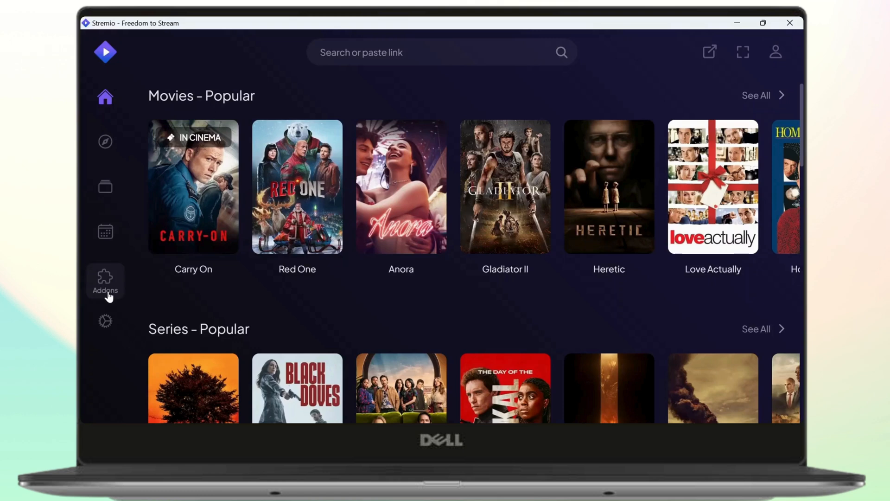
Browse the Addons page through the Community, My Addons and Official lists (Cinemeta, YouTube, WatchHub, OpenSubtitles)
{"action": "left_click", "coordinate": [105, 278]}
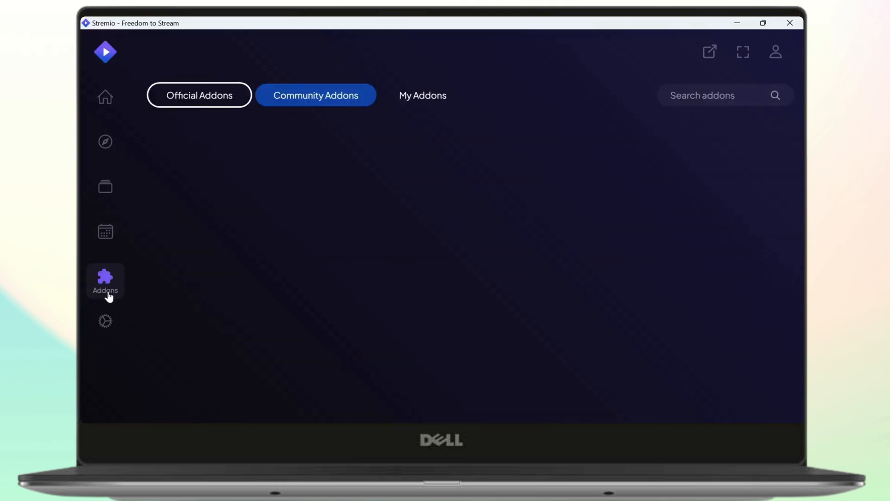
{"action": "left_click", "coordinate": [315, 95]}
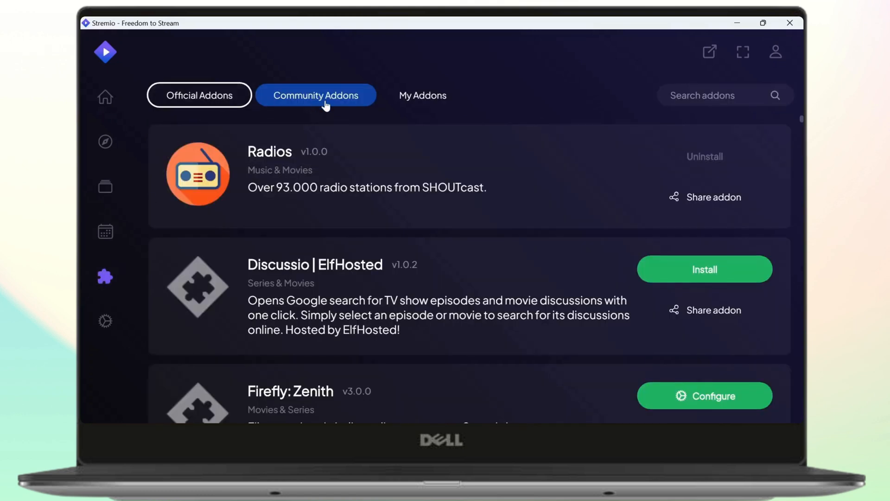
{"action": "left_click", "coordinate": [422, 94]}
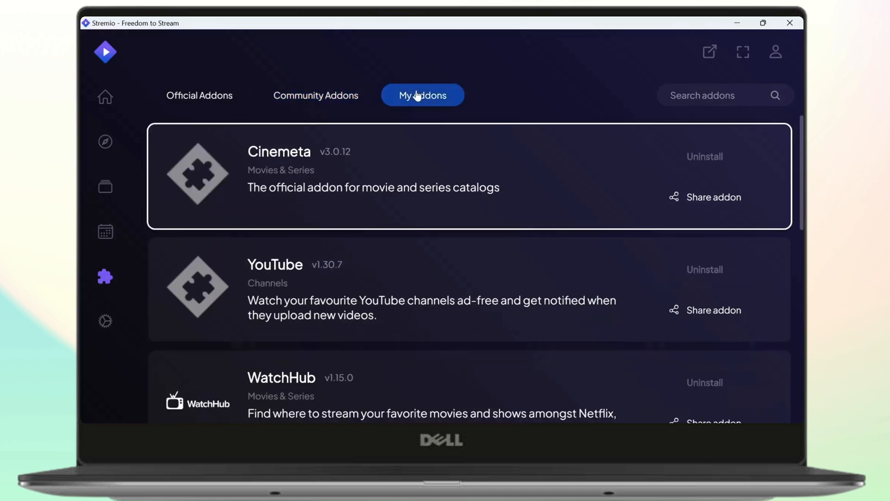
{"action": "mouse_move", "coordinate": [290, 110]}
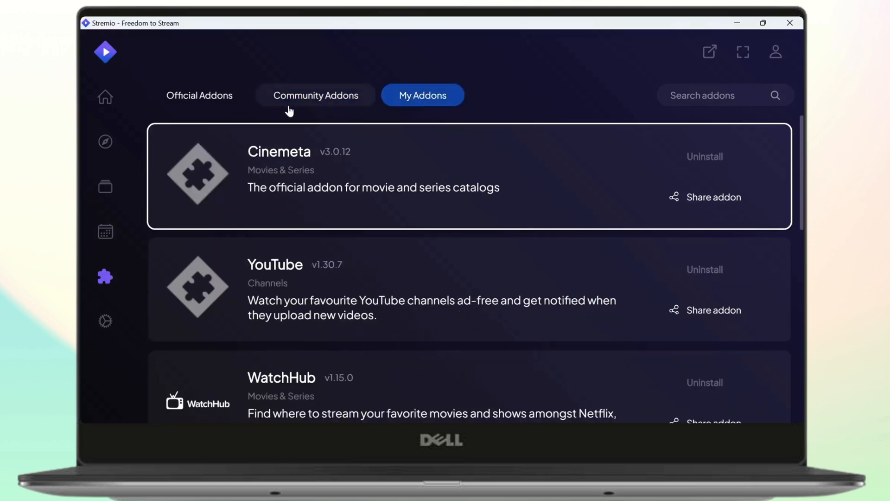
{"action": "left_click", "coordinate": [199, 95]}
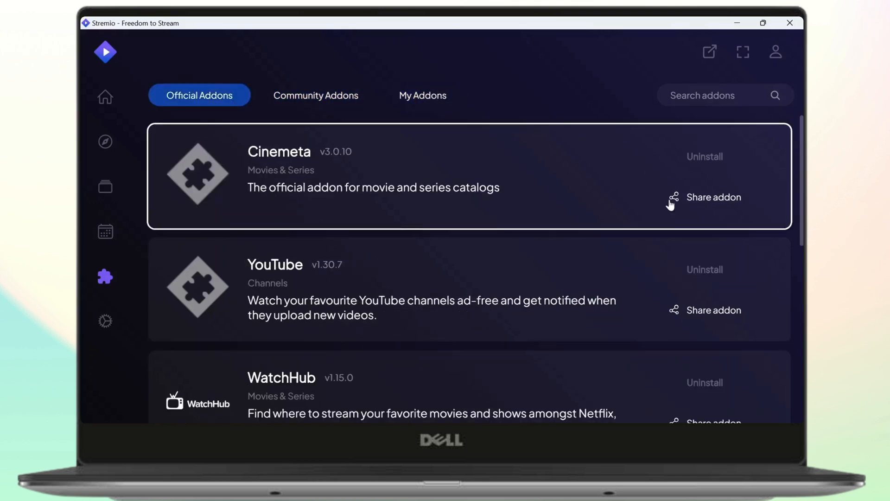
{"action": "mouse_move", "coordinate": [704, 269]}
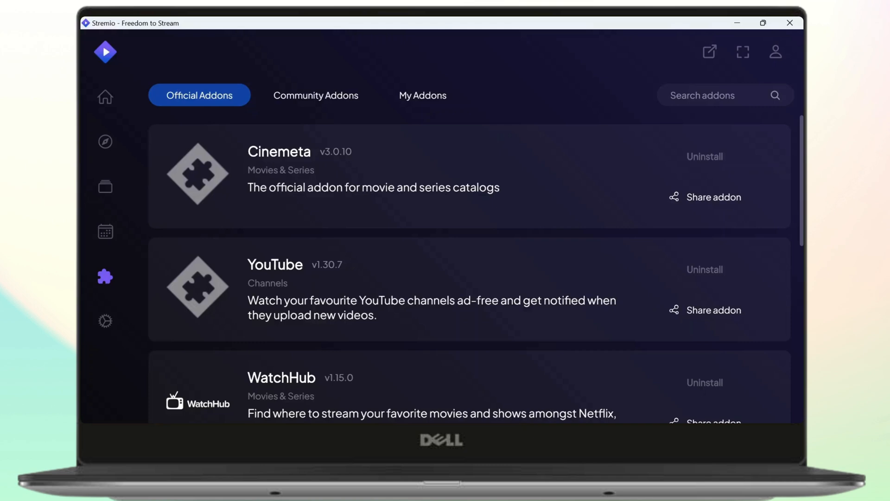
{"action": "scroll", "scroll_direction": "down", "scroll_amount": 3}
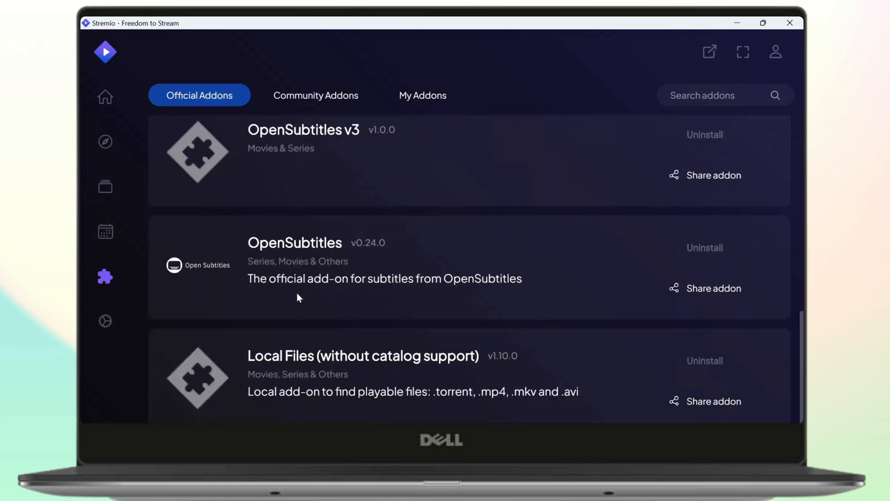
{"action": "scroll", "scroll_direction": "up", "scroll_amount": 3}
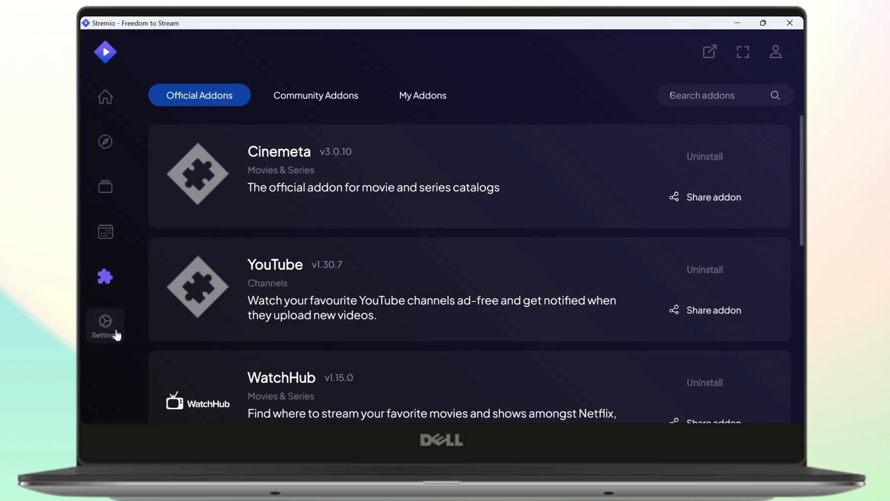
Review the General settings, then the Player settings for subtitles and audio
{"action": "left_click", "coordinate": [105, 325]}
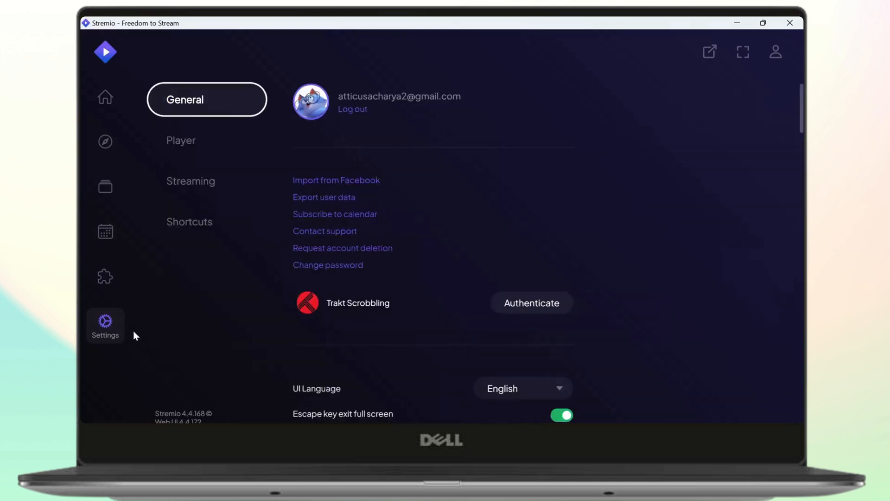
{"action": "scroll", "scroll_direction": "down", "scroll_amount": 3}
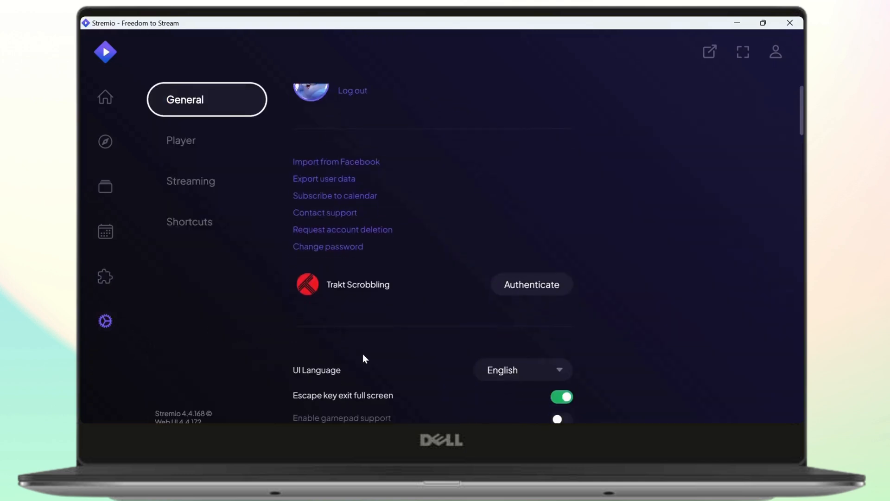
{"action": "left_click", "coordinate": [181, 140]}
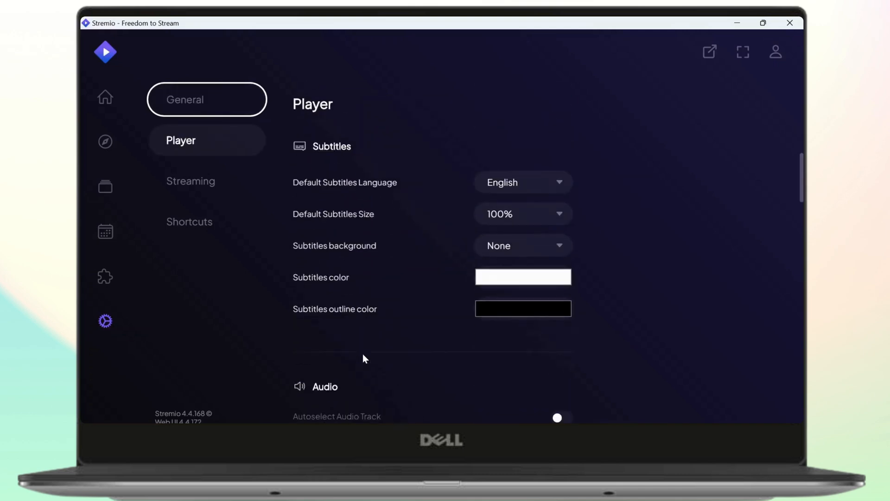
{"action": "left_click", "coordinate": [184, 100]}
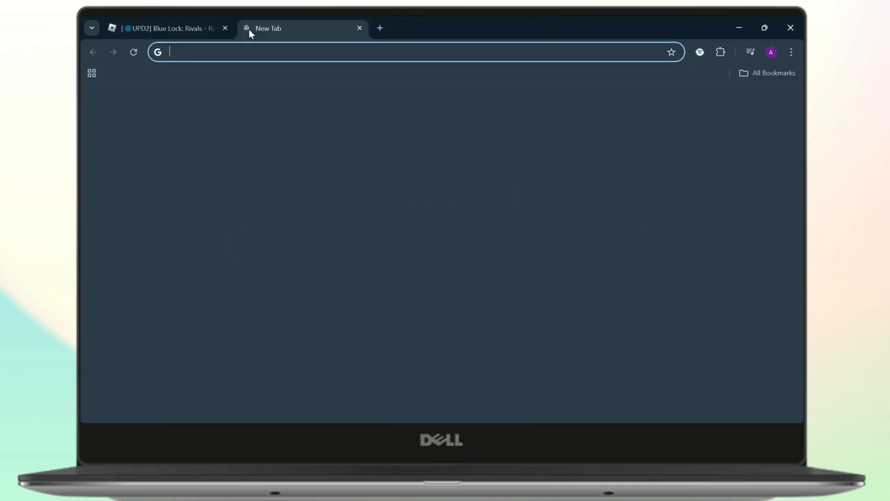
Load fast.com in a new Chrome tab to run the speed test (about 110 Mbps)
{"action": "type", "text": "s"}
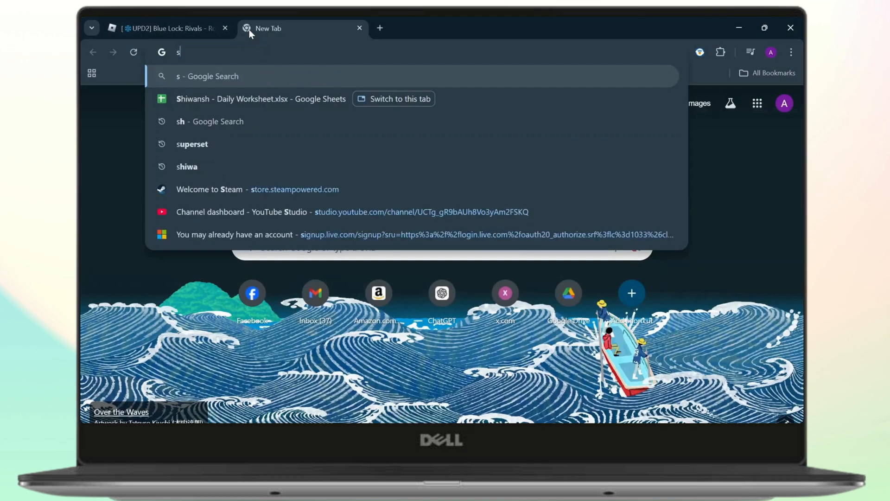
{"action": "key", "text": "Escape"}
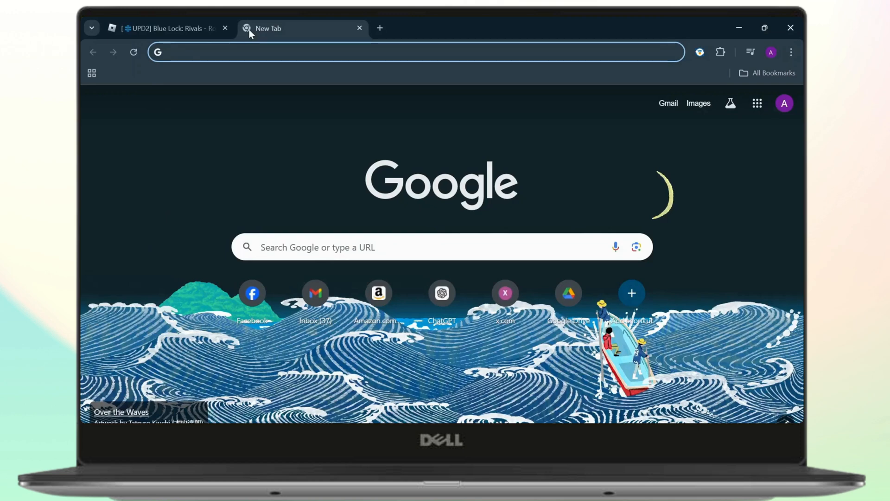
{"action": "left_click", "coordinate": [414, 52]}
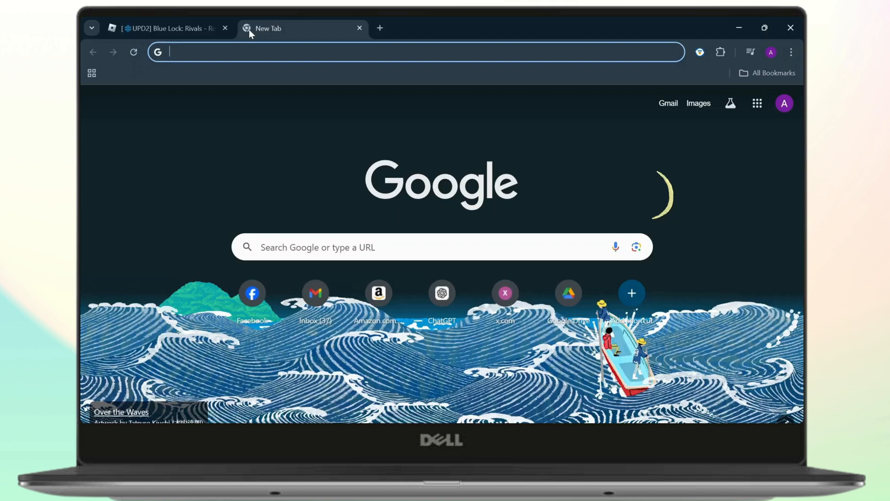
{"action": "type", "text": "fast.com"}
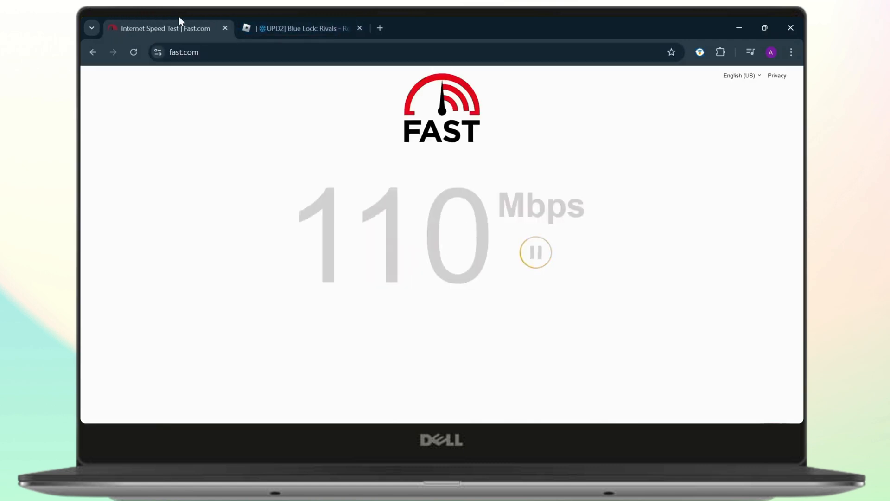
{"action": "mouse_move", "coordinate": [164, 28]}
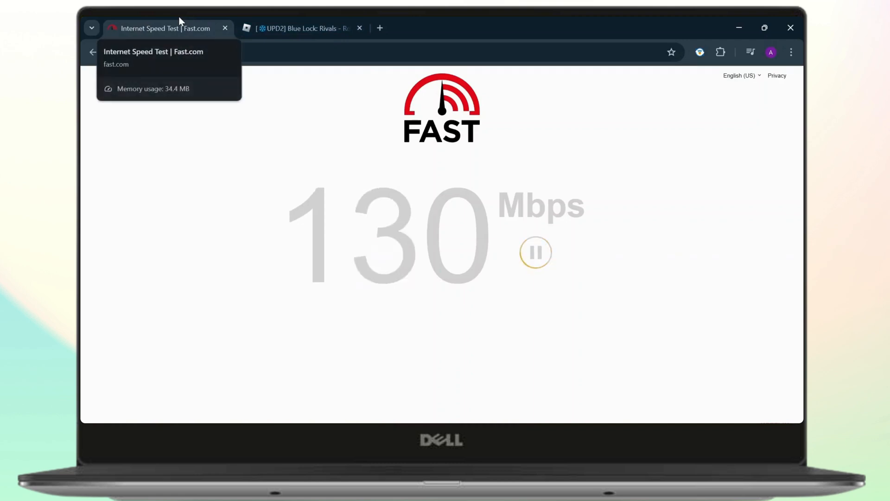